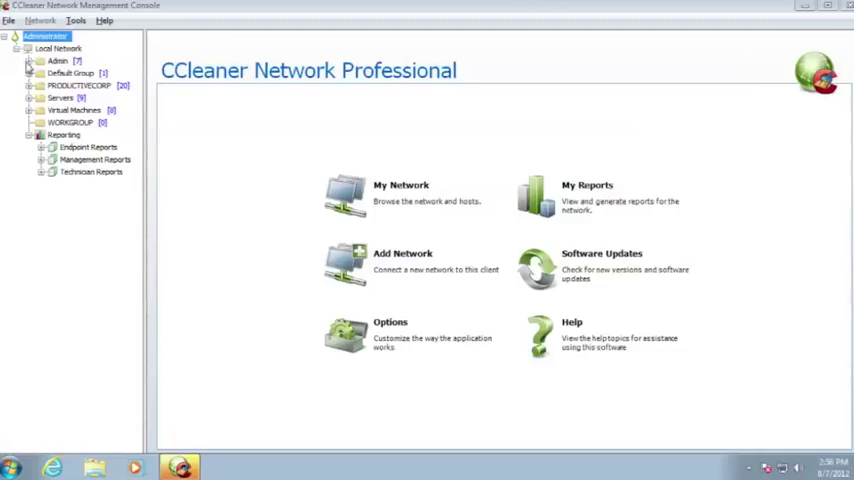
- Show the Summary page for the PINKFLOYD computer in the Admin group
click(58, 60)
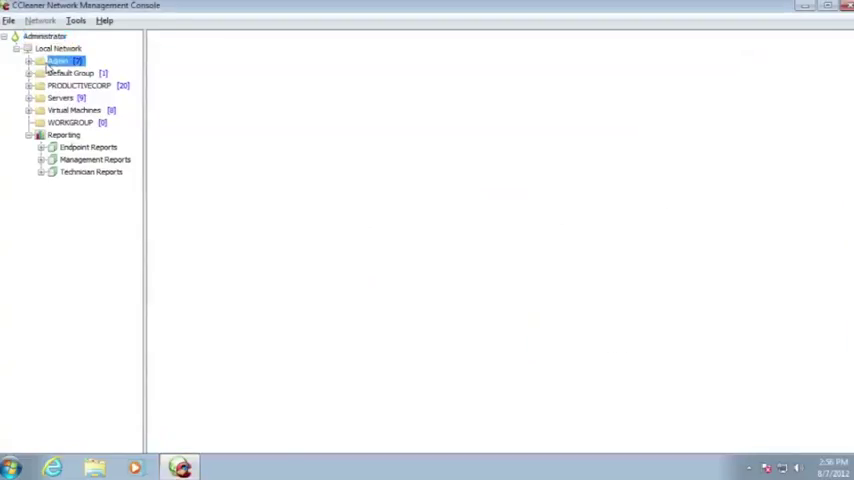
click(58, 60)
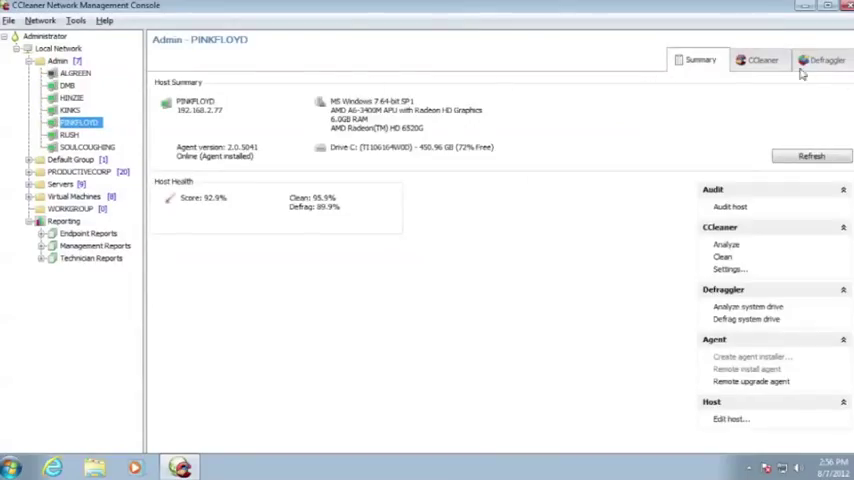
- Review PINKFLOYD's Internet Explorer cleaning items: Temporary Internet Files, History and Cookies
click(760, 60)
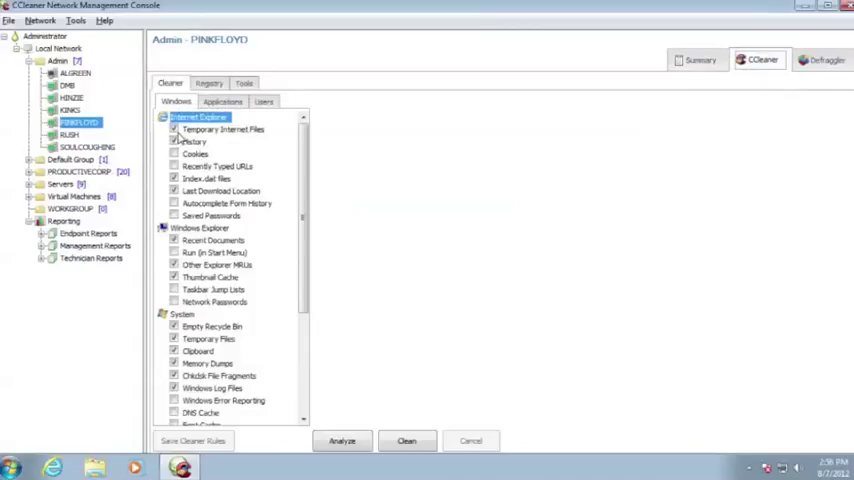
click(222, 128)
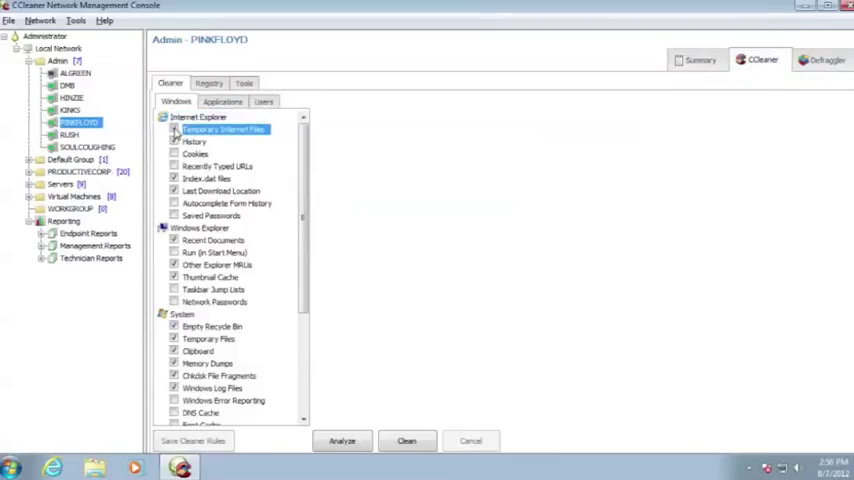
click(194, 140)
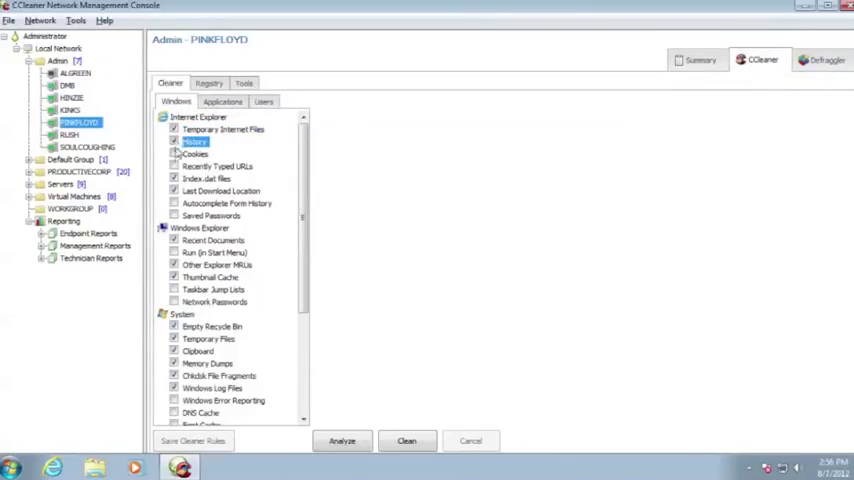
click(196, 154)
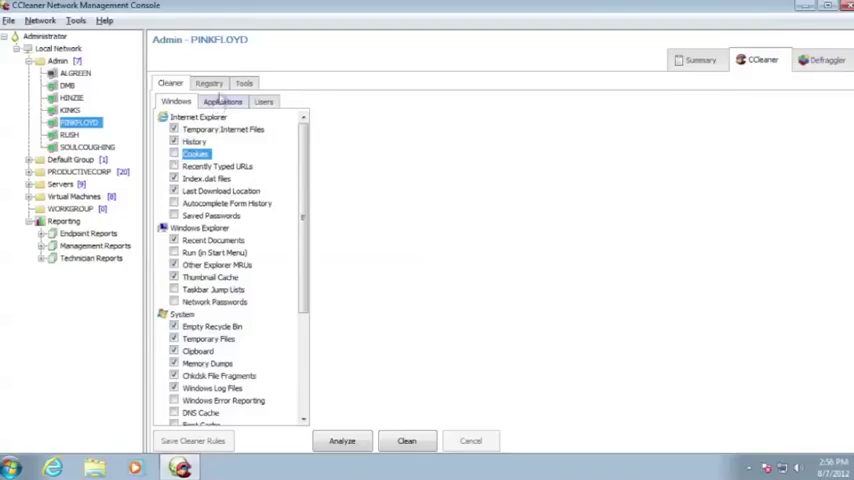
- Show PINKFLOYD's registry cleaning rules and expand the other computer groups in the tree
click(208, 84)
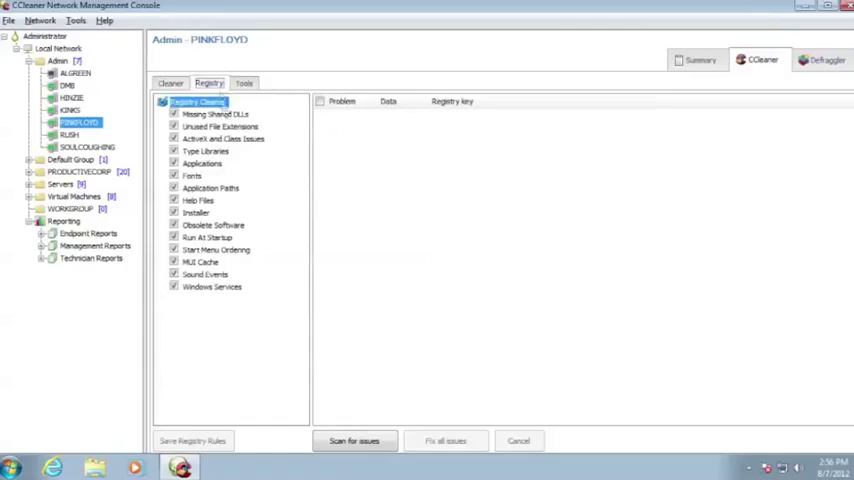
mouse_move(264, 292)
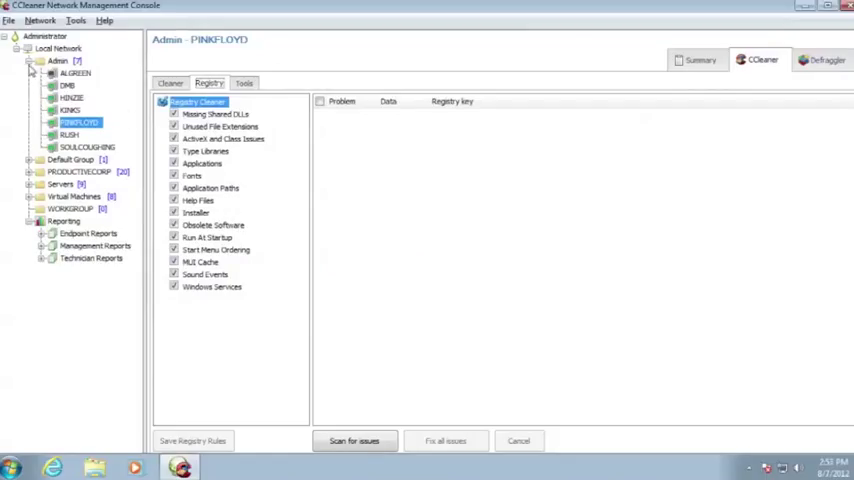
click(30, 160)
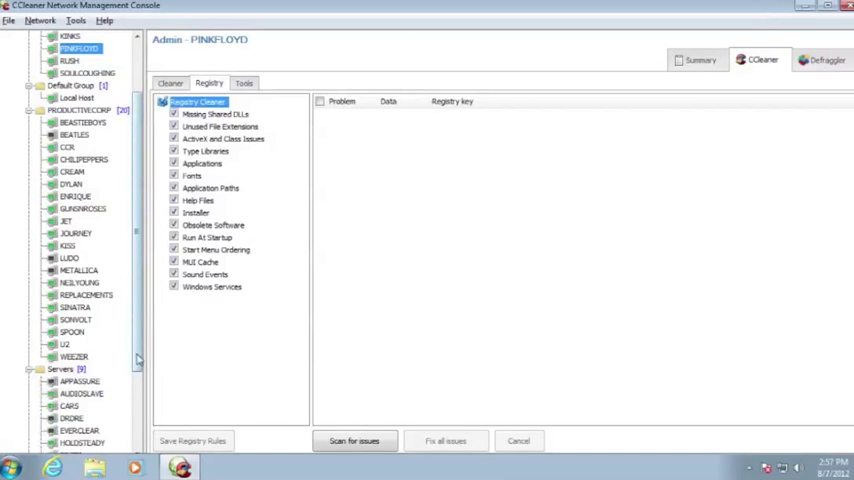
- Expand the Virtual Machines group, then switch to CHILIPEPPERS under PRODUCTIVECORP
scroll(down, 3)
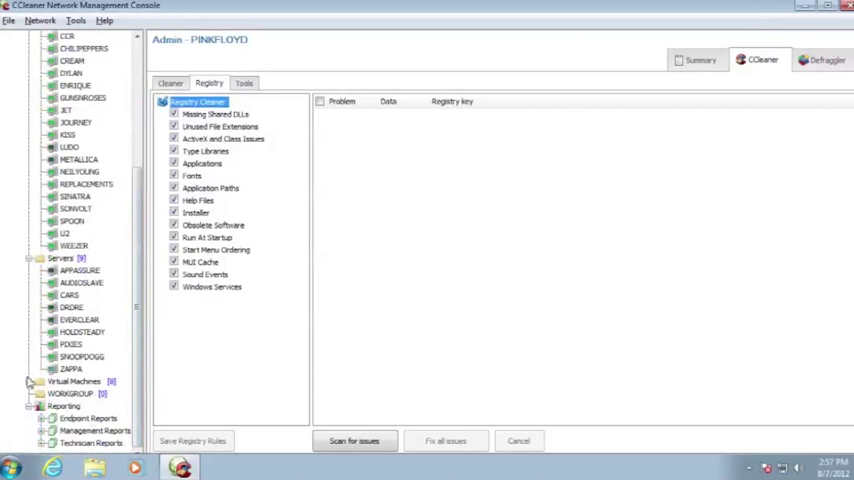
click(30, 382)
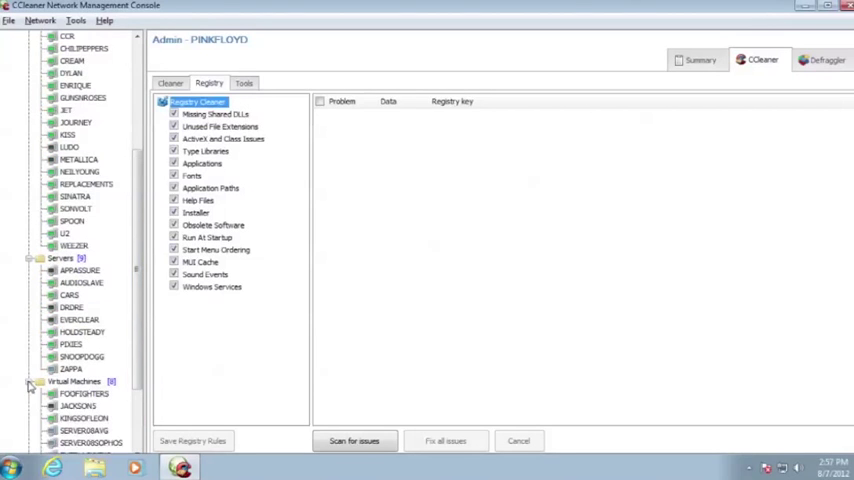
scroll(down, 3)
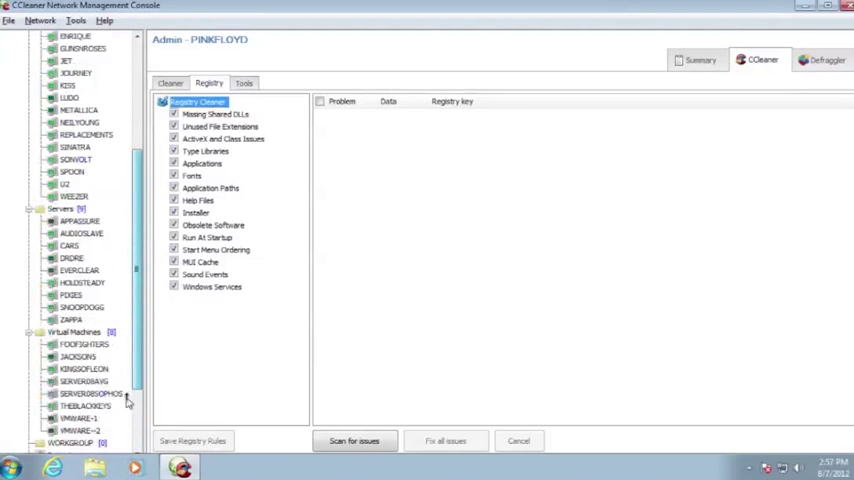
scroll(up, 3)
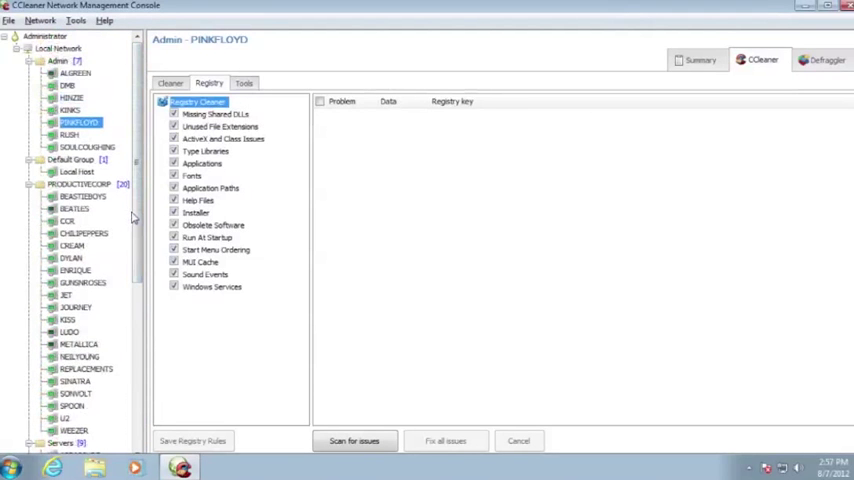
click(84, 232)
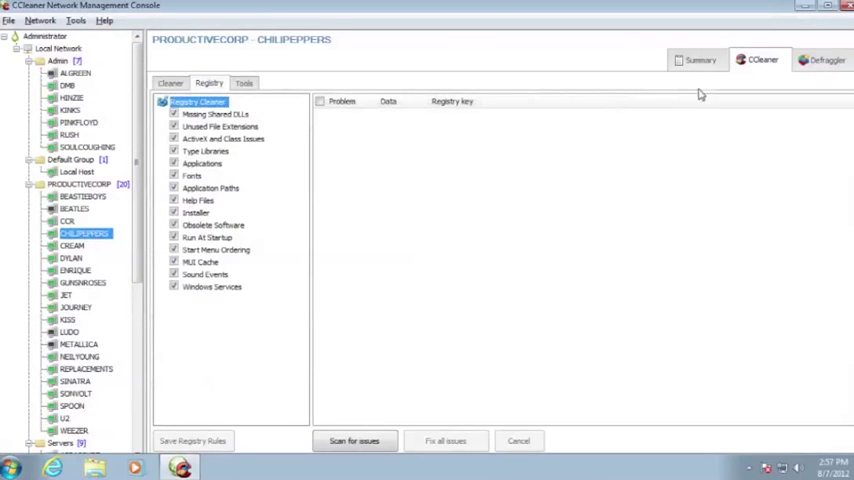
mouse_move(196, 96)
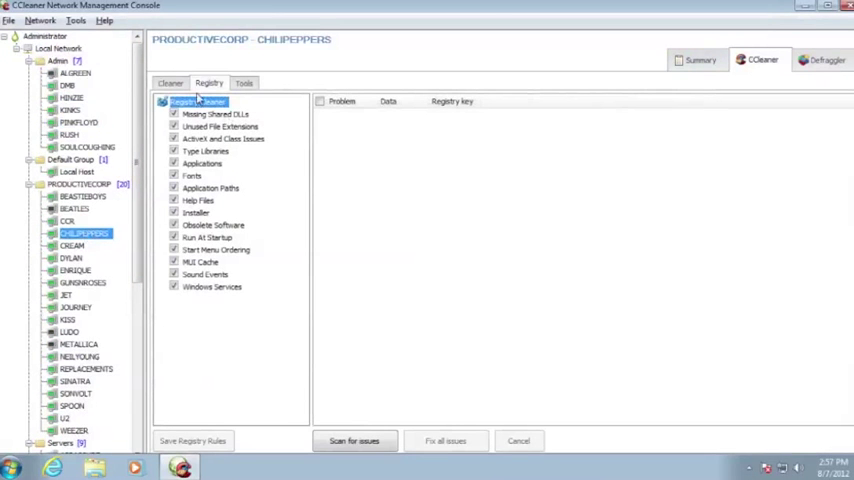
- Run a cleaner analysis on CHILIPEPPERS listing about 20 MB of removable files
click(170, 84)
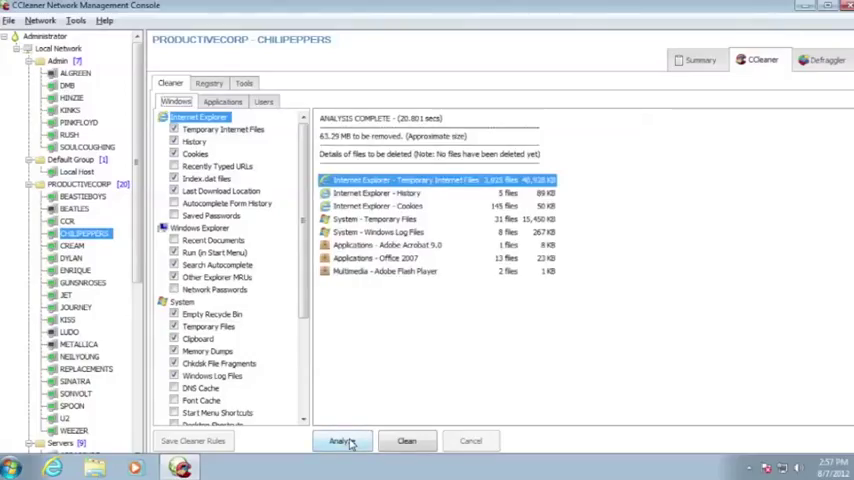
click(822, 60)
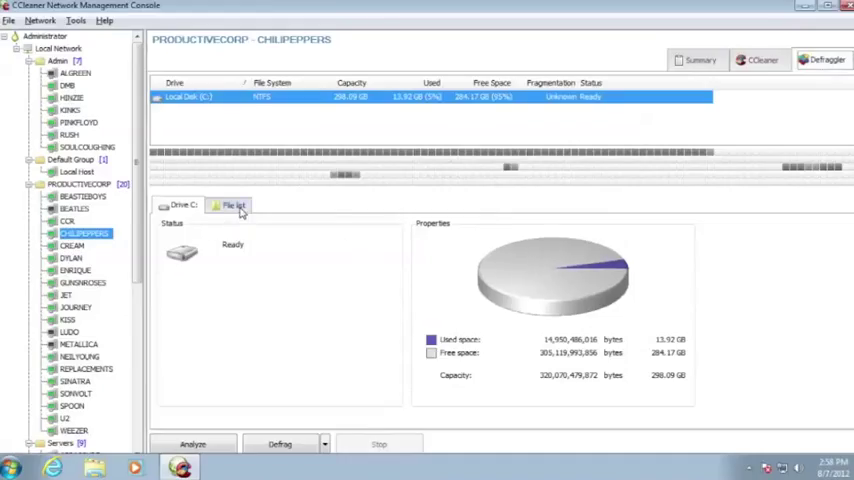
- Check CHILIPEPPERS's empty fragmented-file list and the drive C: space overview
click(232, 204)
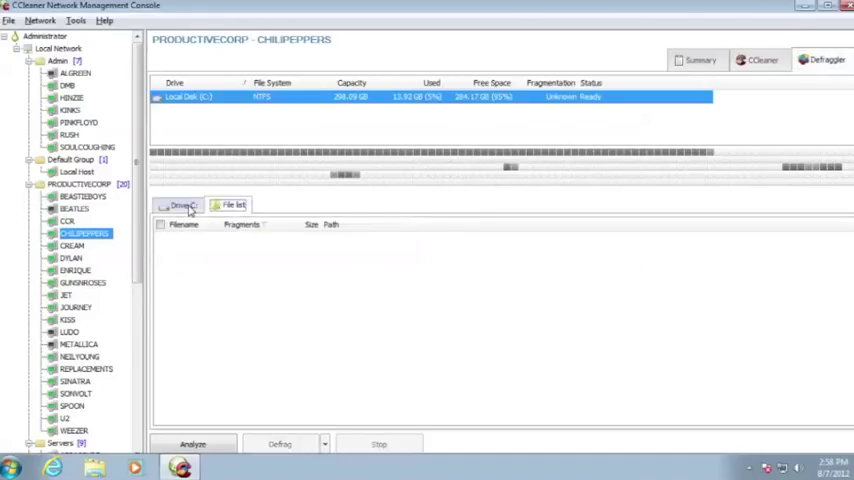
click(180, 204)
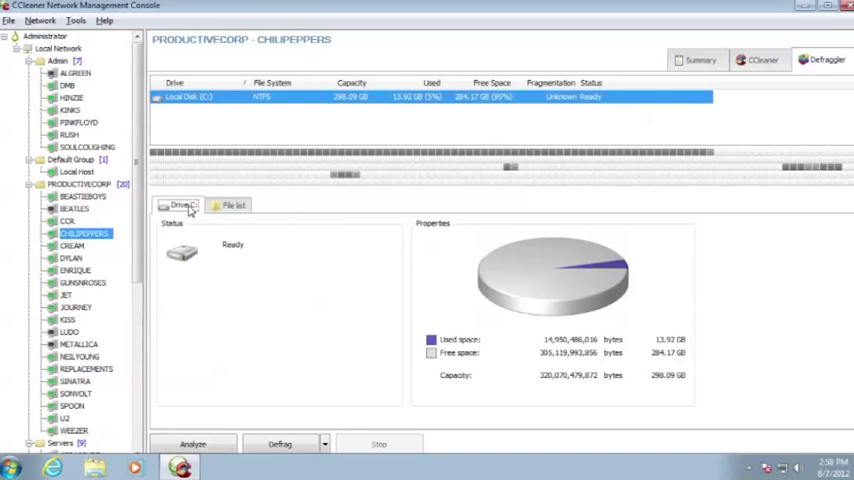
- Open the Clean scores chart under Reporting > Management Reports
scroll(down, 3)
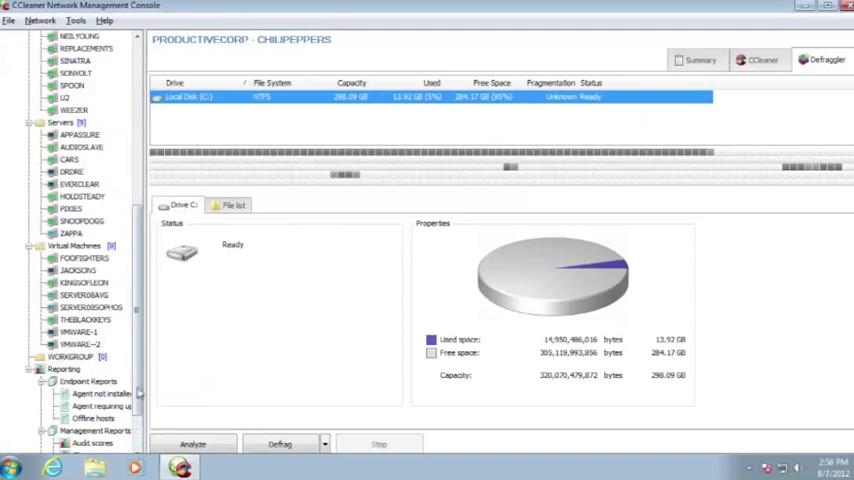
scroll(down, 3)
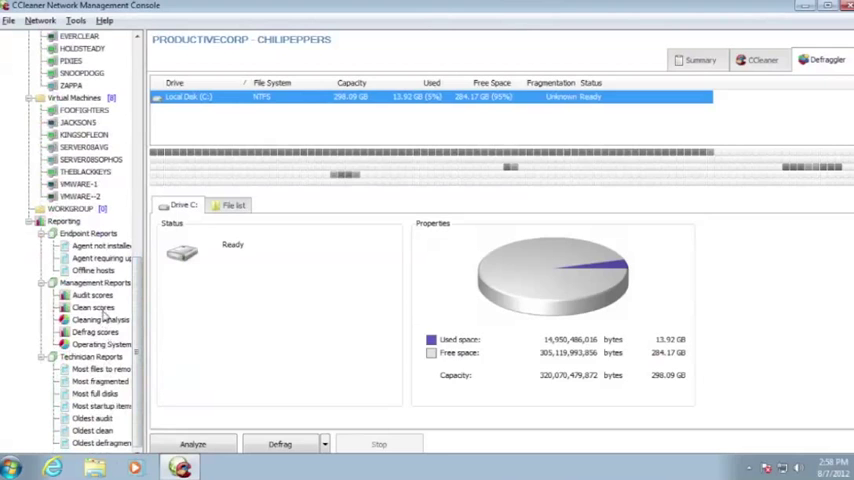
click(92, 308)
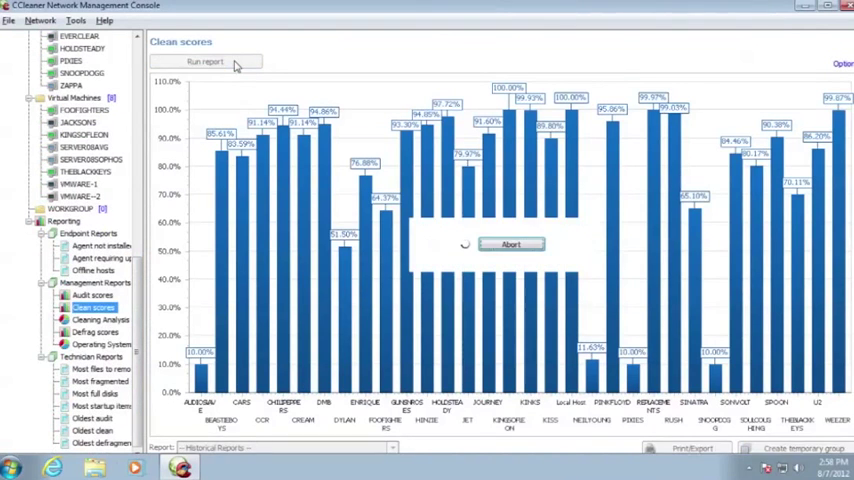